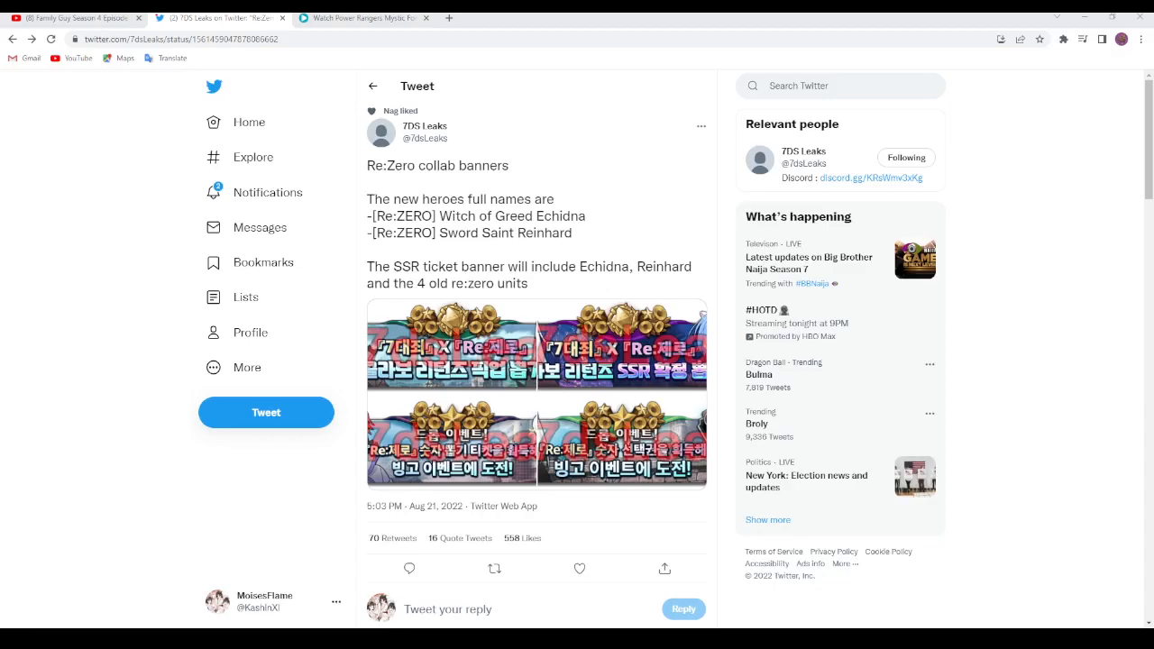
- Open the tweet's first banner image full-size and page through to the fourth, the bingo banner
{"action": "left_click", "coordinate": [580, 568]}
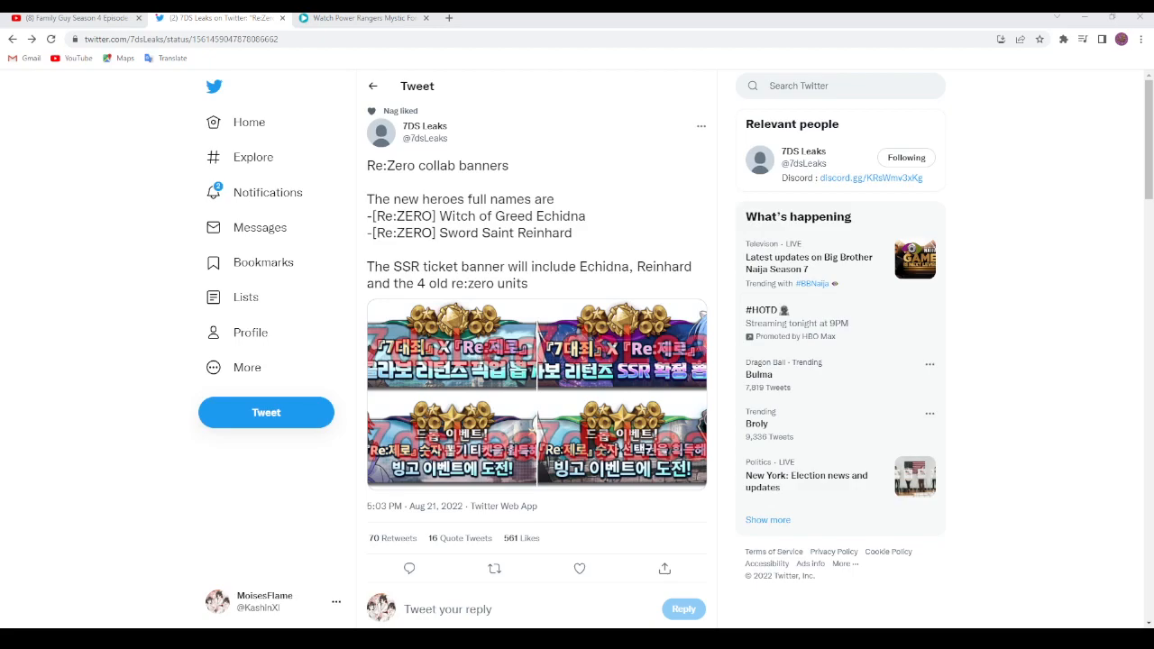
{"action": "left_click", "coordinate": [580, 568]}
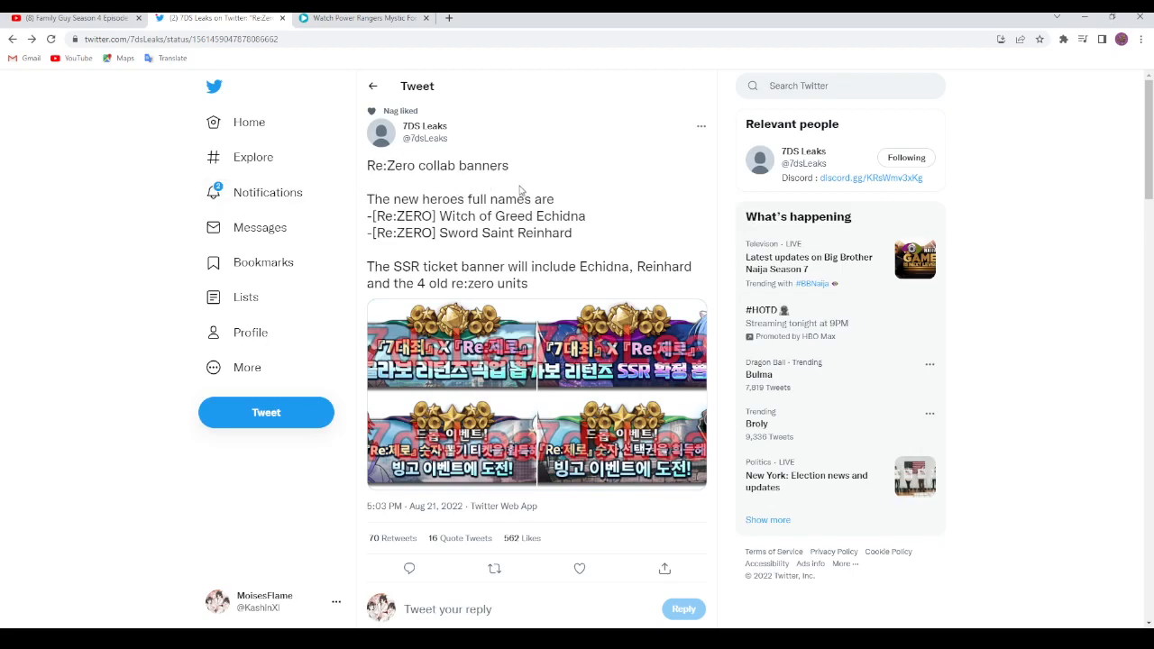
{"action": "mouse_move", "coordinate": [556, 167]}
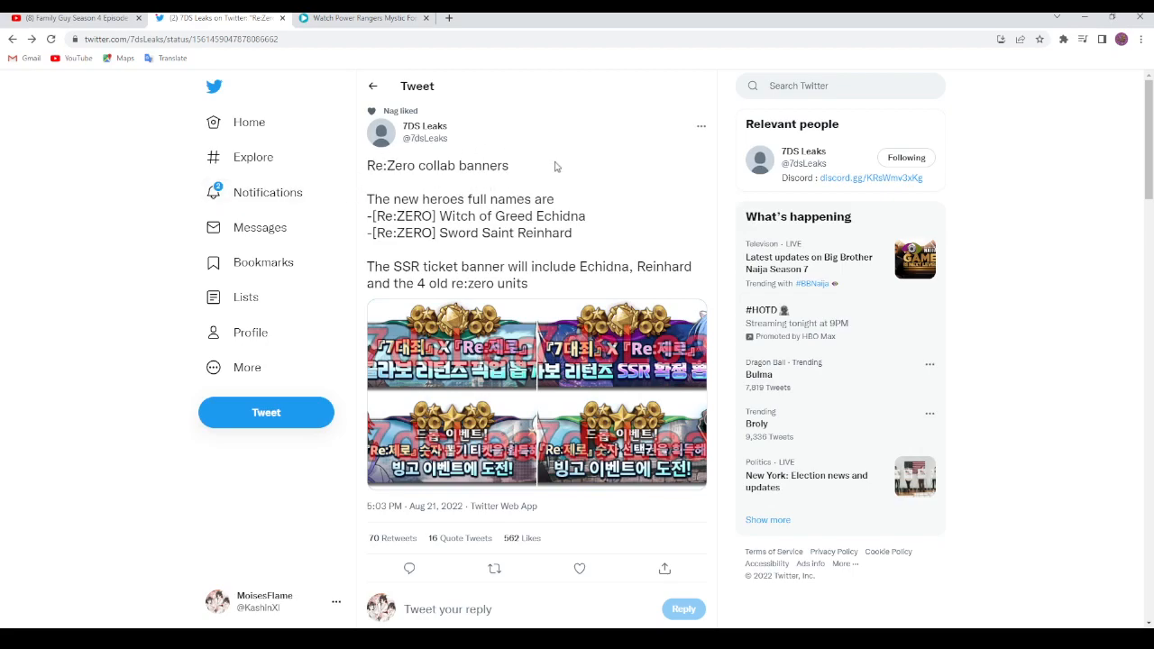
{"action": "mouse_move", "coordinate": [553, 155]}
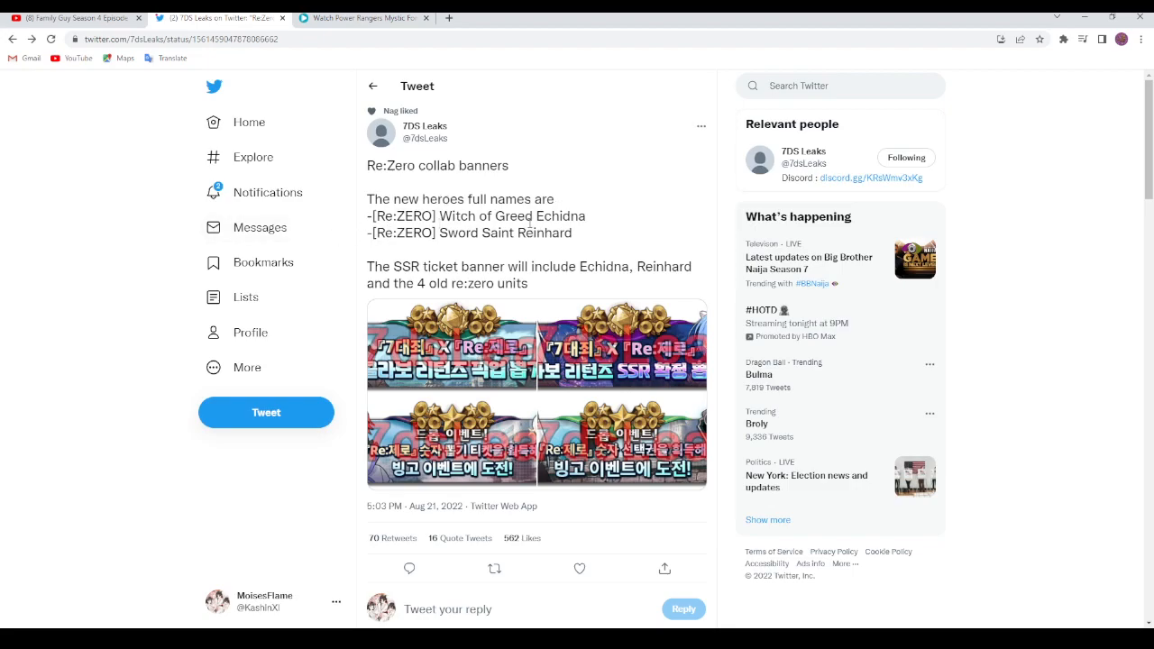
{"action": "mouse_move", "coordinate": [559, 216]}
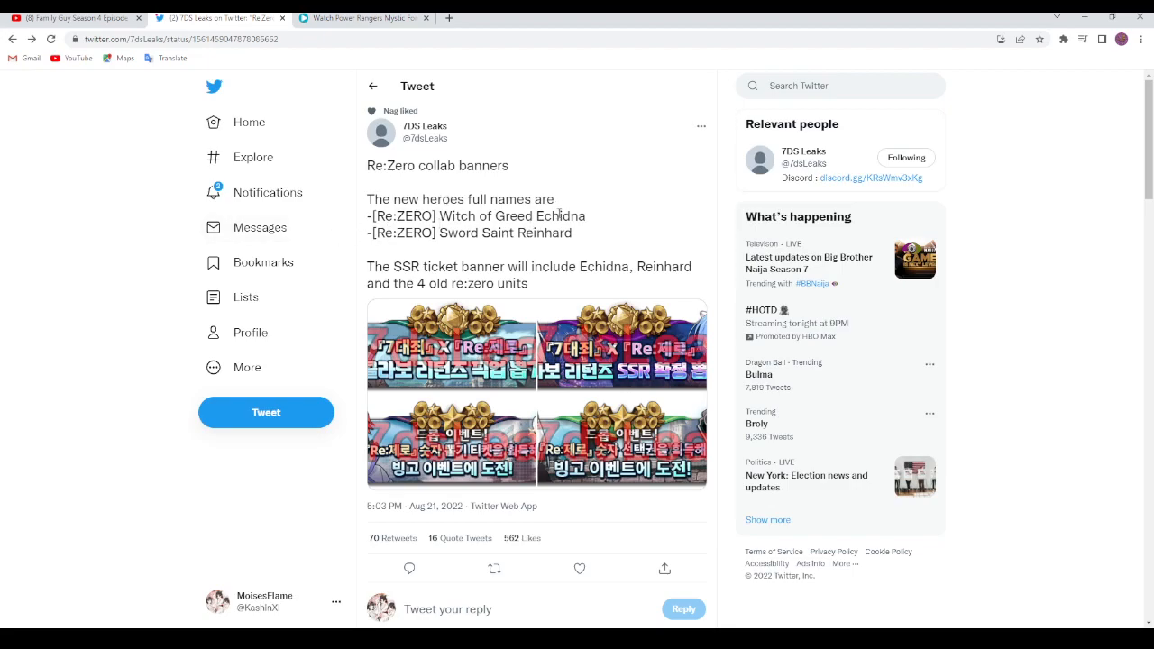
{"action": "mouse_move", "coordinate": [457, 246]}
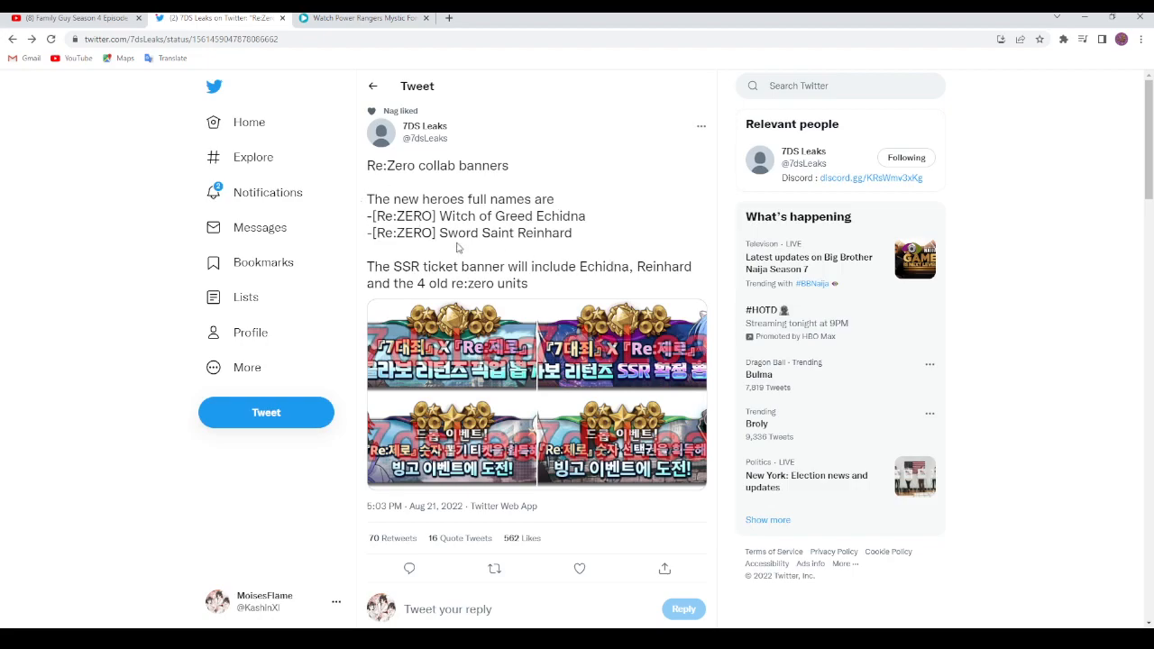
{"action": "left_click", "coordinate": [451, 347]}
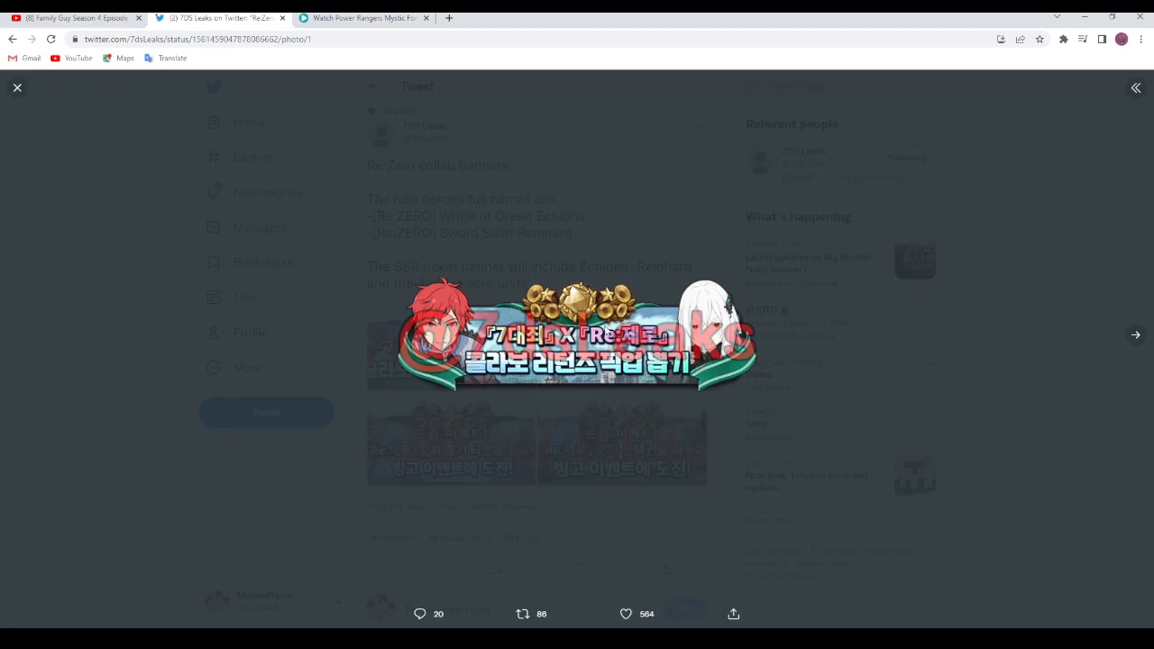
{"action": "mouse_move", "coordinate": [845, 378]}
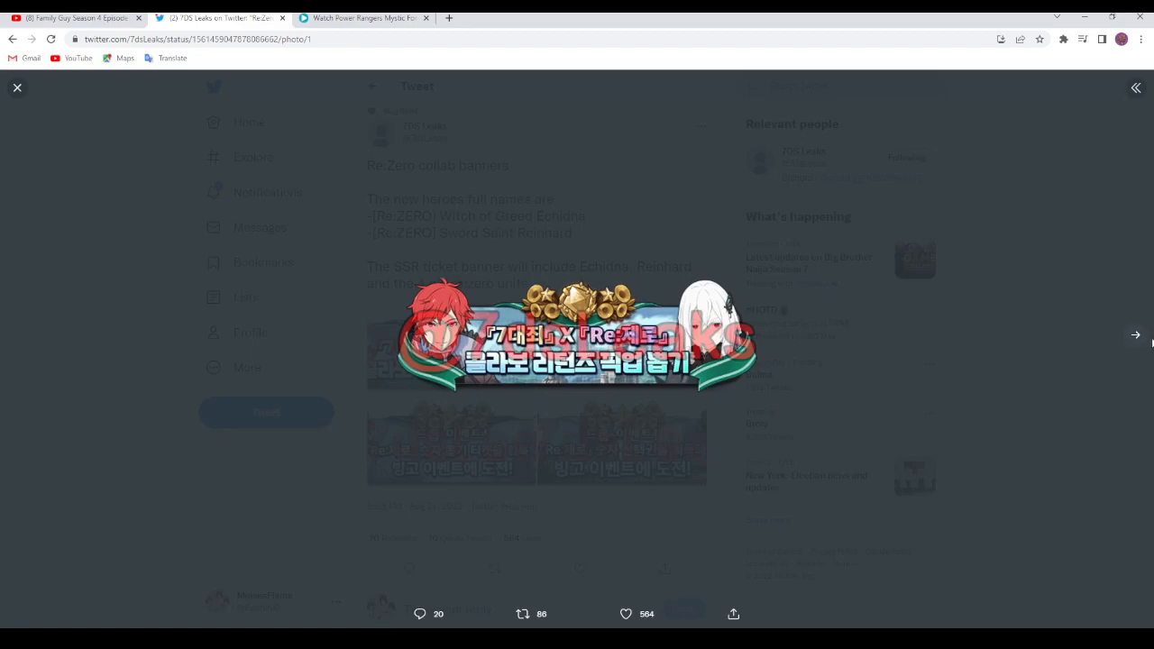
{"action": "left_click", "coordinate": [1135, 334]}
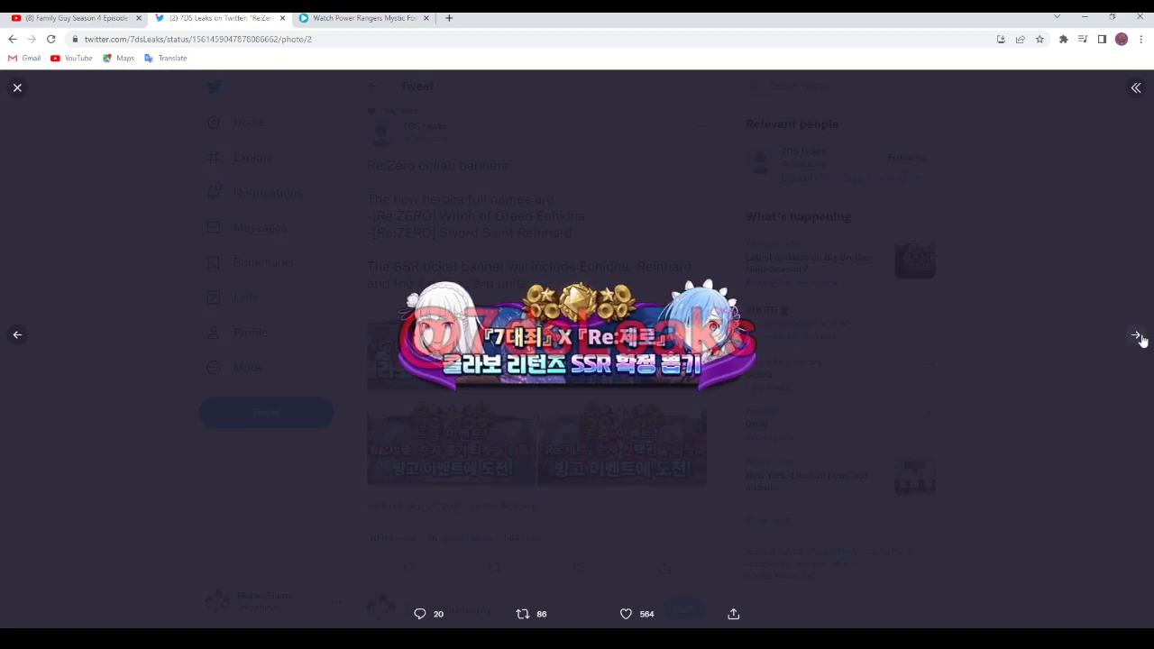
{"action": "left_click", "coordinate": [1137, 335]}
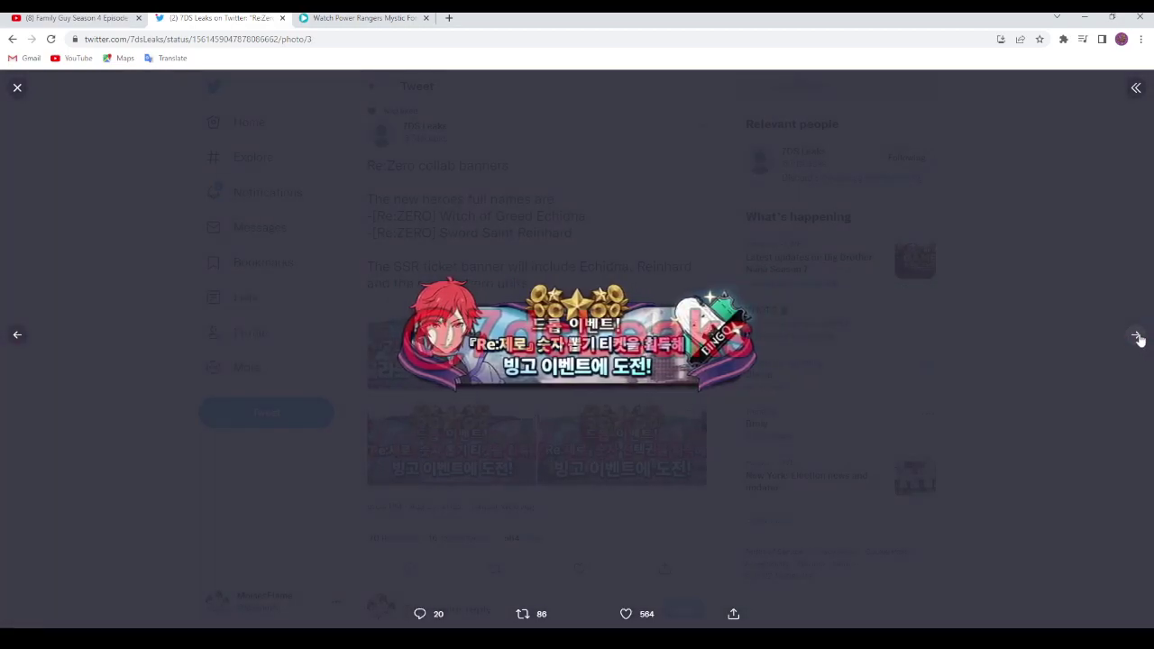
{"action": "left_click", "coordinate": [1138, 338]}
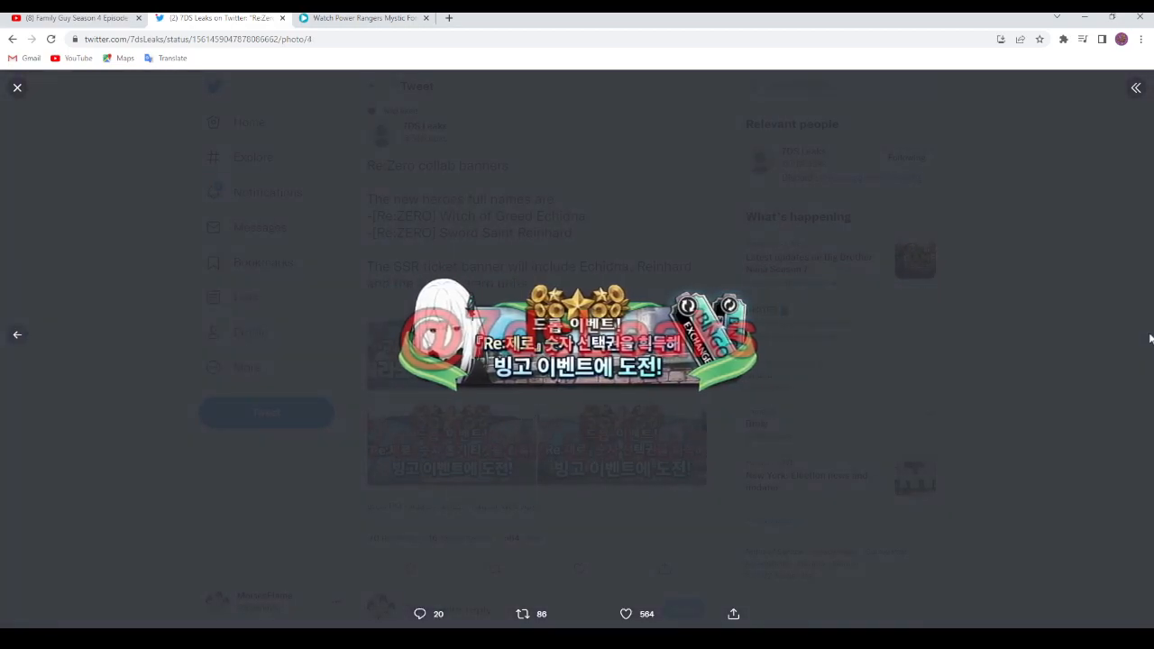
- Close the photo viewer, then scroll down to the replies and back up to the Re:Zero tweet
{"action": "left_click", "coordinate": [16, 87]}
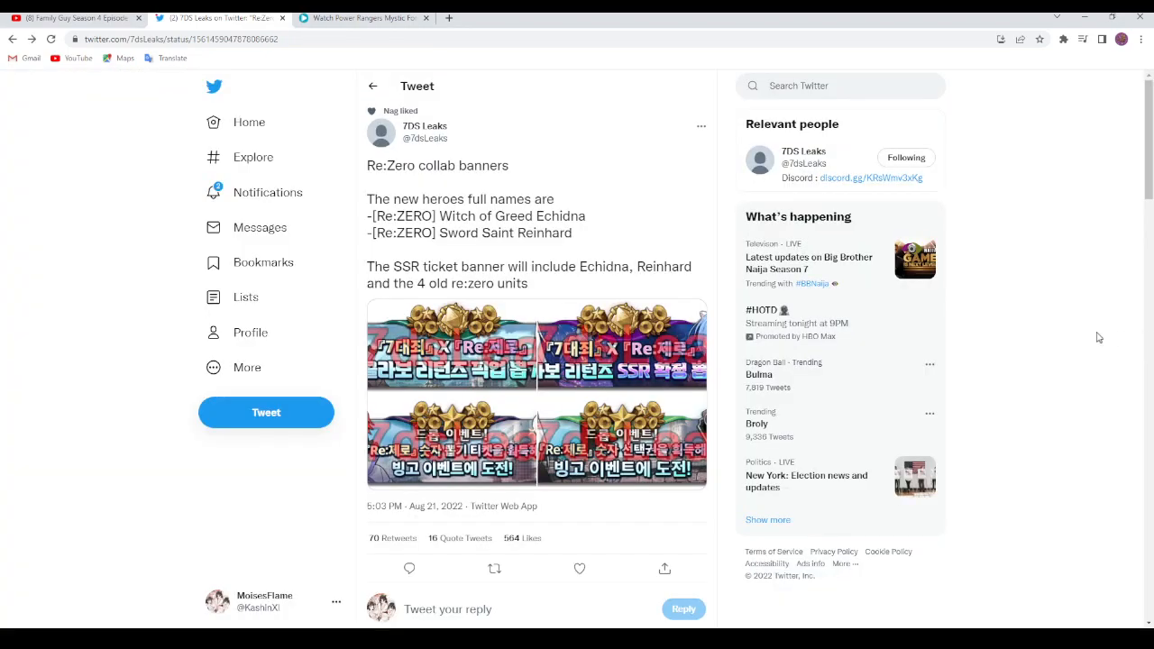
{"action": "scroll", "scroll_direction": "down", "scroll_amount": 3}
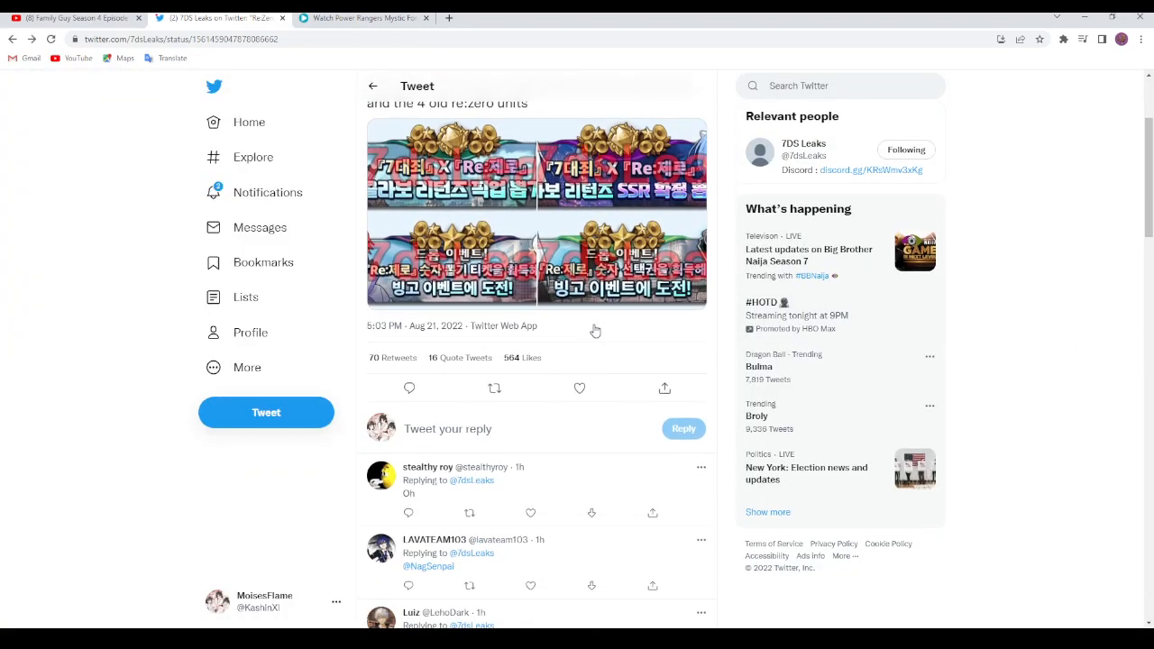
{"action": "scroll", "scroll_direction": "up", "scroll_amount": 3}
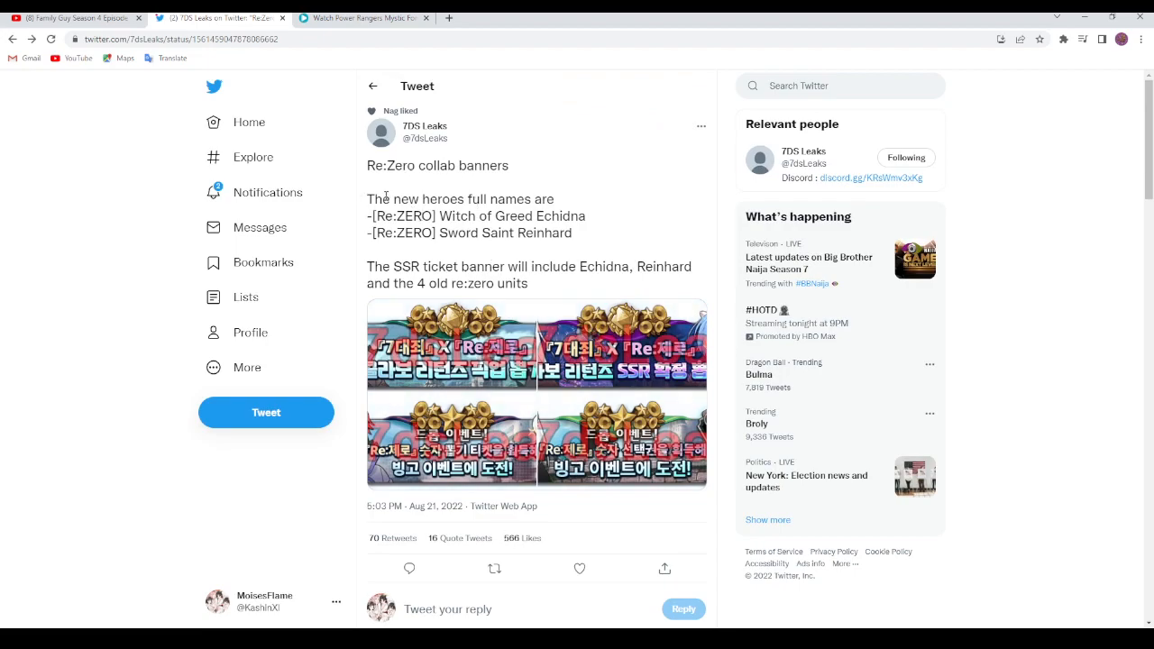
{"action": "mouse_move", "coordinate": [526, 295]}
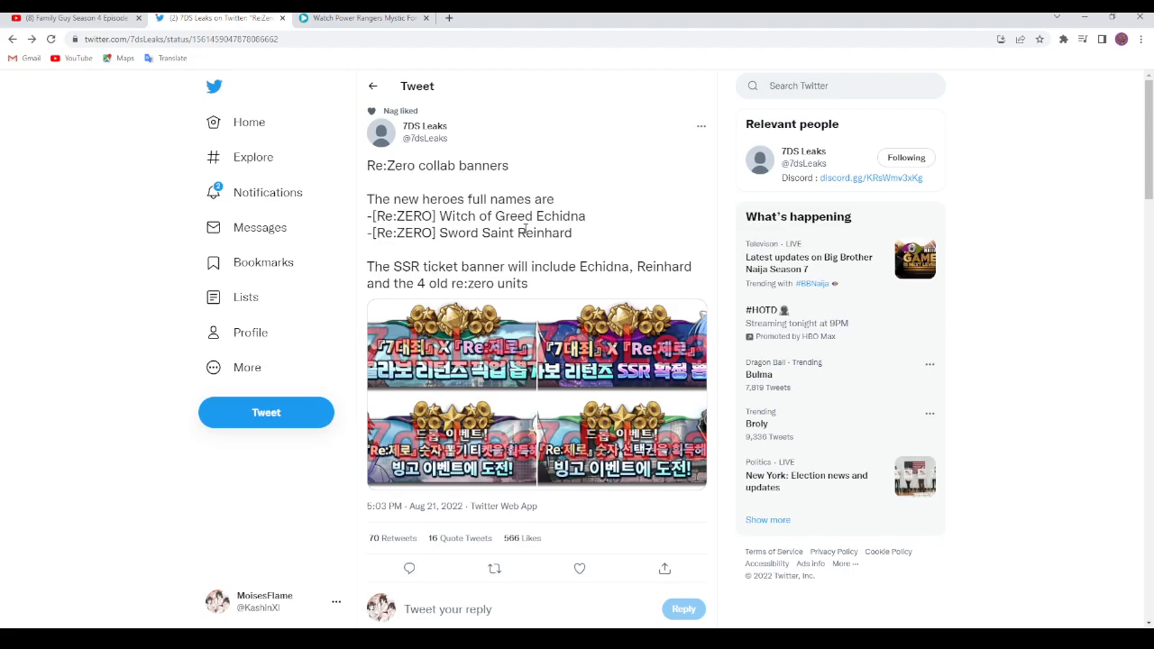
{"action": "left_click", "coordinate": [579, 568]}
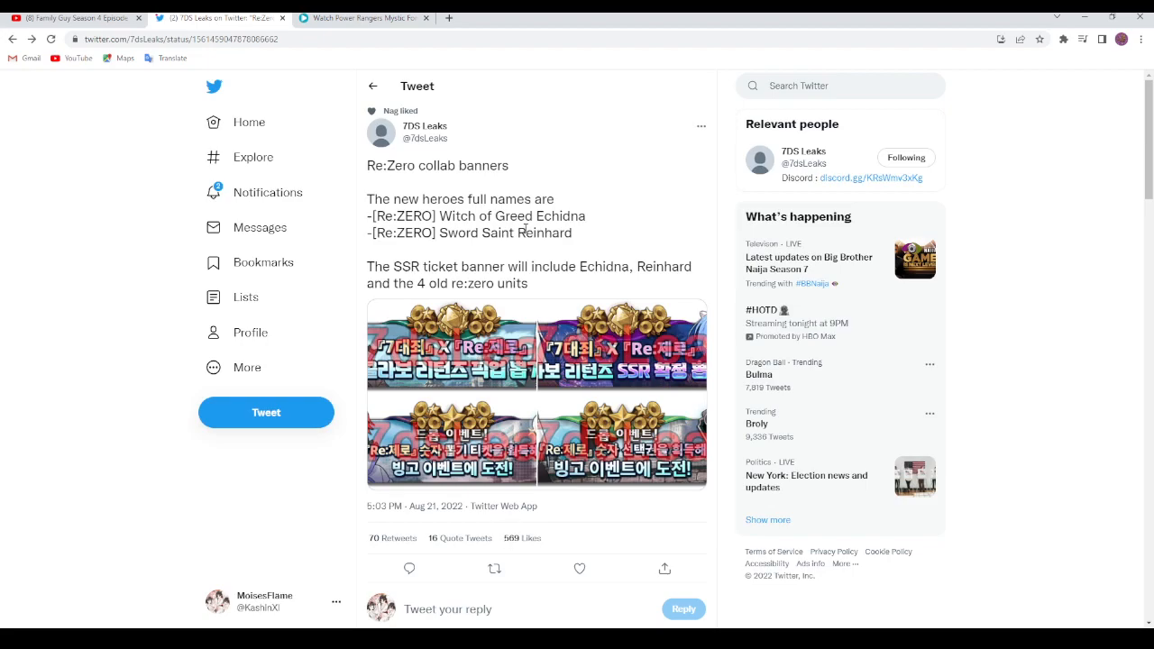
- Reopen the first banner, close it, then open the second and advance to the bingo banner
{"action": "left_click", "coordinate": [451, 343]}
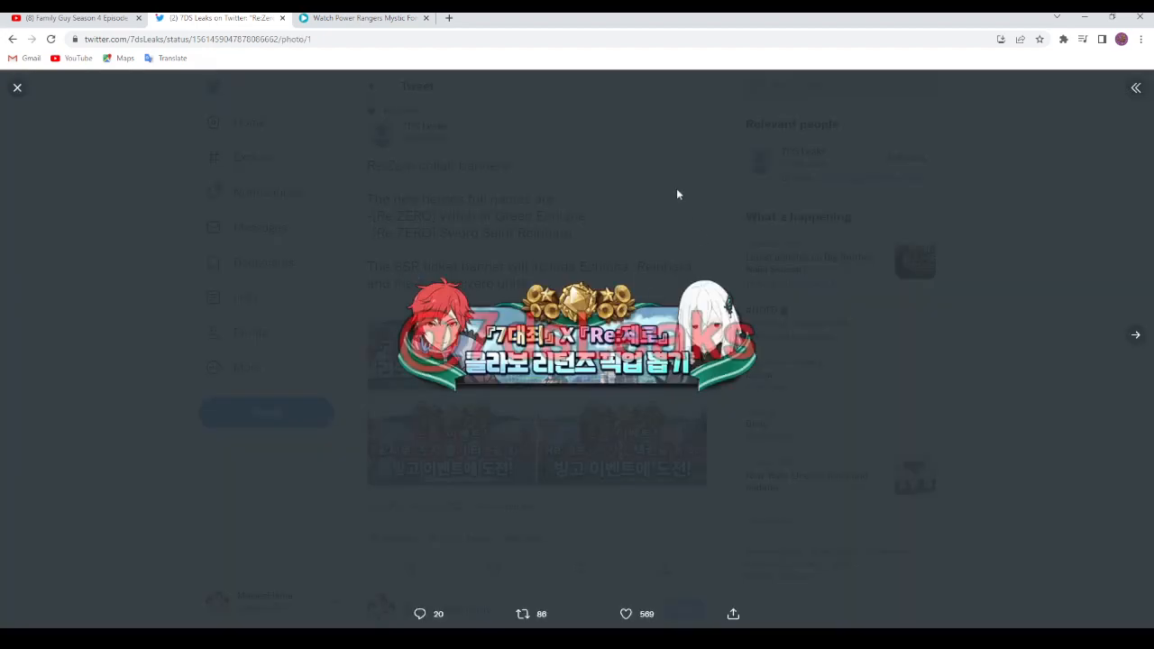
{"action": "mouse_move", "coordinate": [411, 276]}
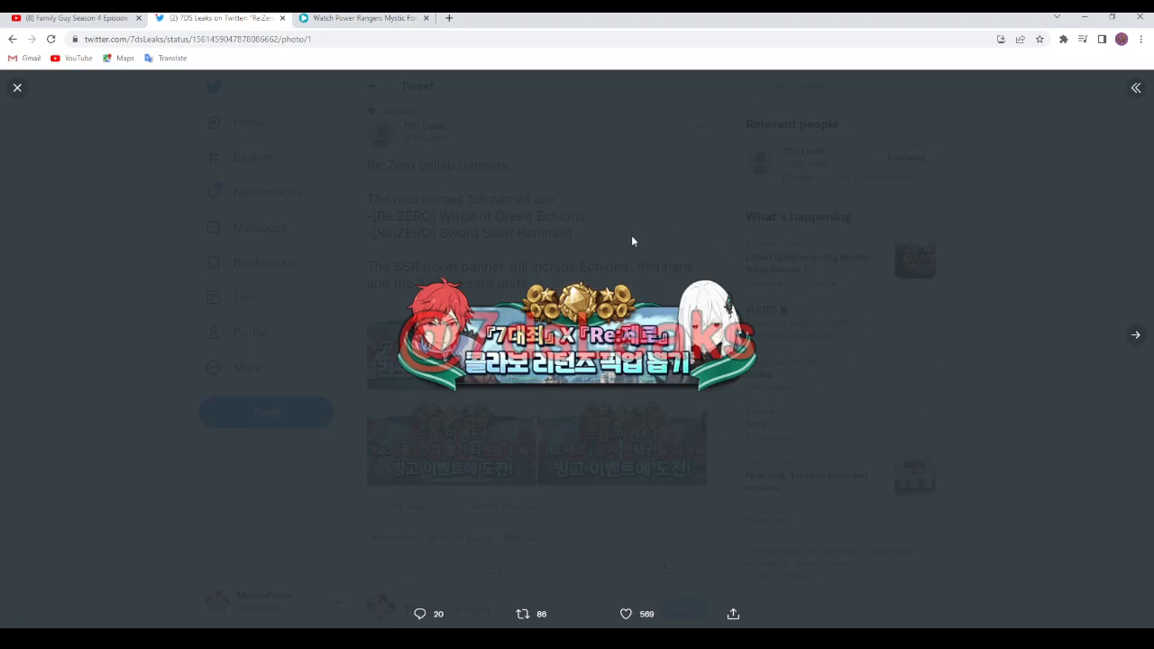
{"action": "left_click", "coordinate": [17, 87]}
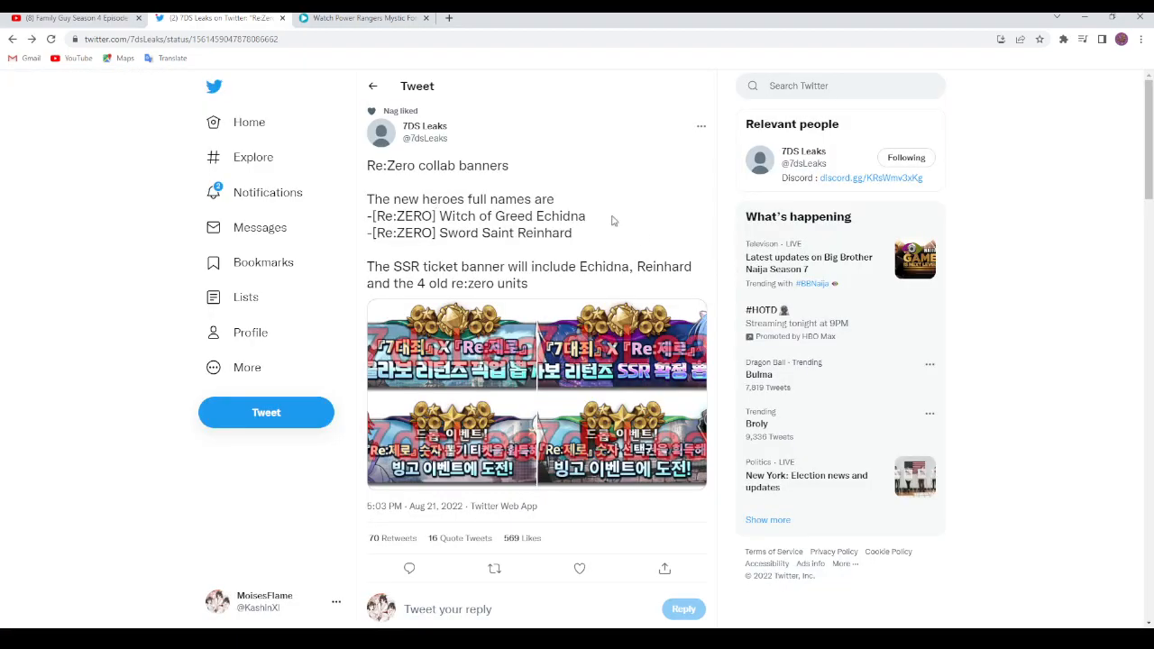
{"action": "left_click", "coordinate": [579, 568]}
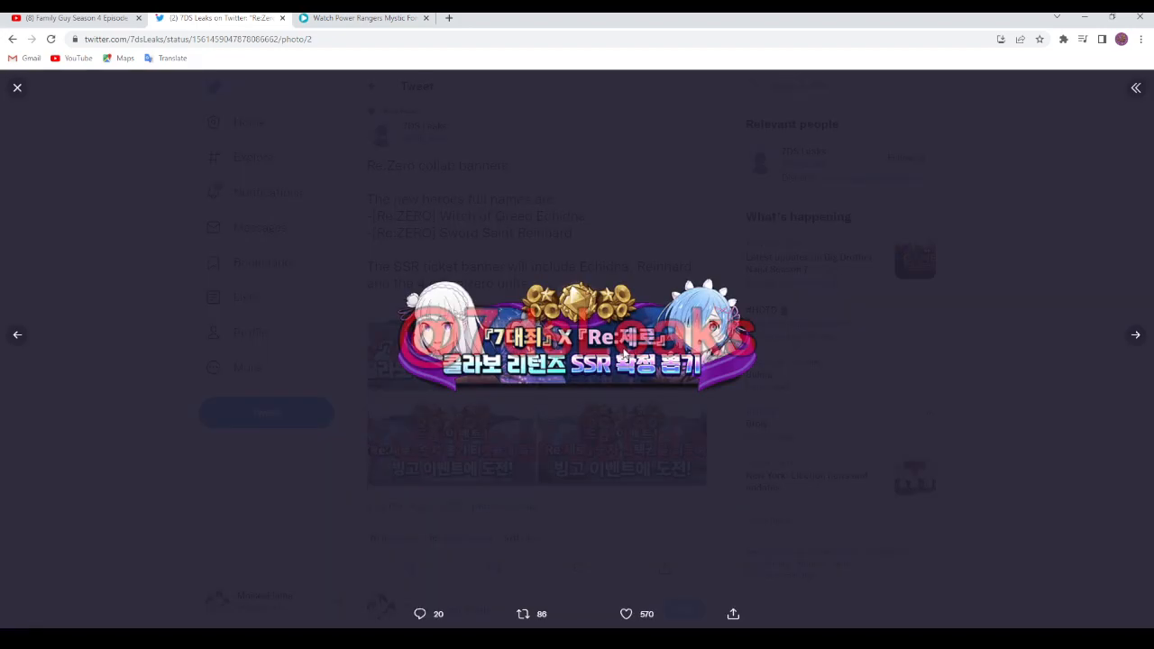
{"action": "mouse_move", "coordinate": [494, 296]}
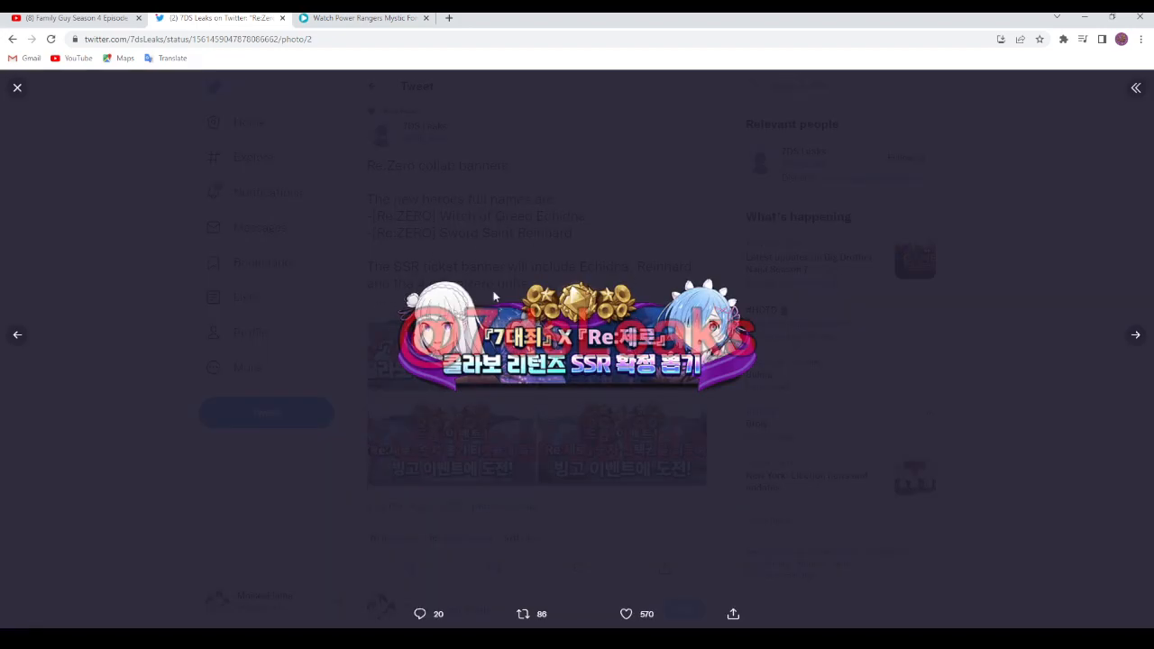
{"action": "left_click", "coordinate": [1135, 335]}
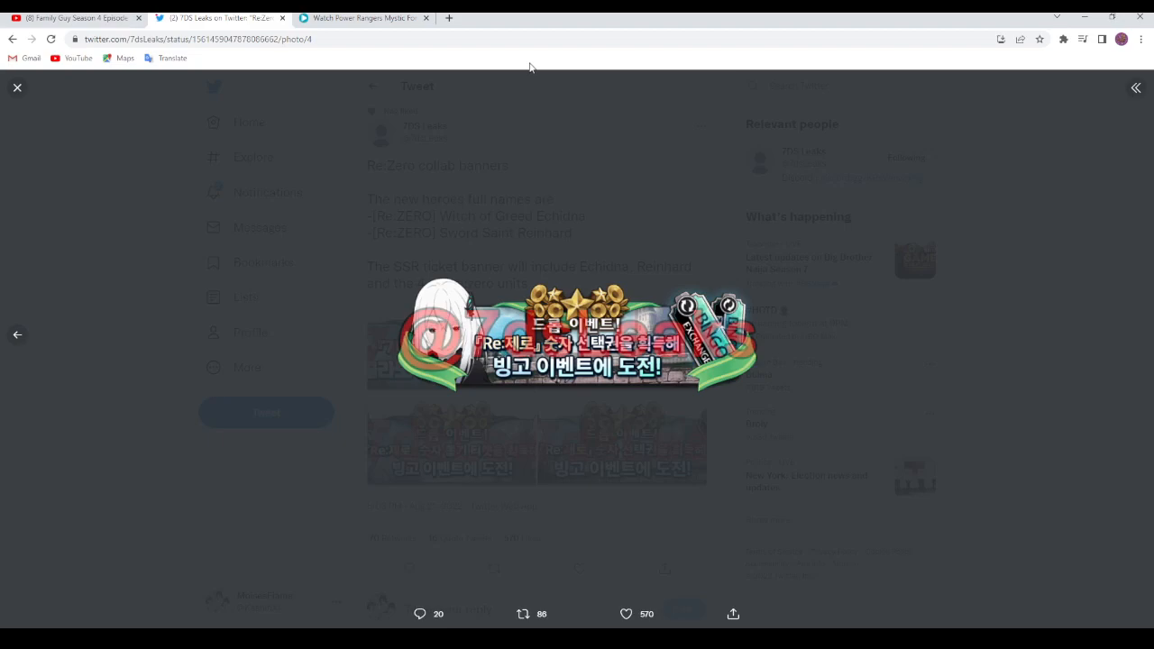
{"action": "mouse_move", "coordinate": [14, 331]}
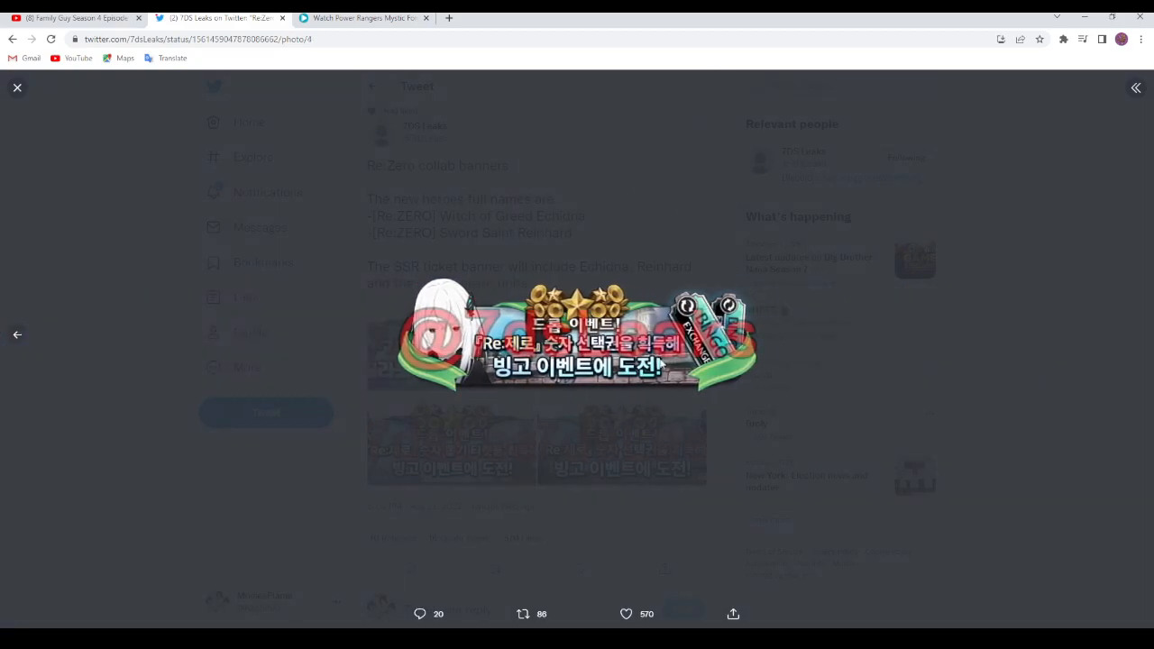
- Close the image viewer, scroll down through the Re:Zero tweet's replies, then back to the top
{"action": "left_click", "coordinate": [17, 87]}
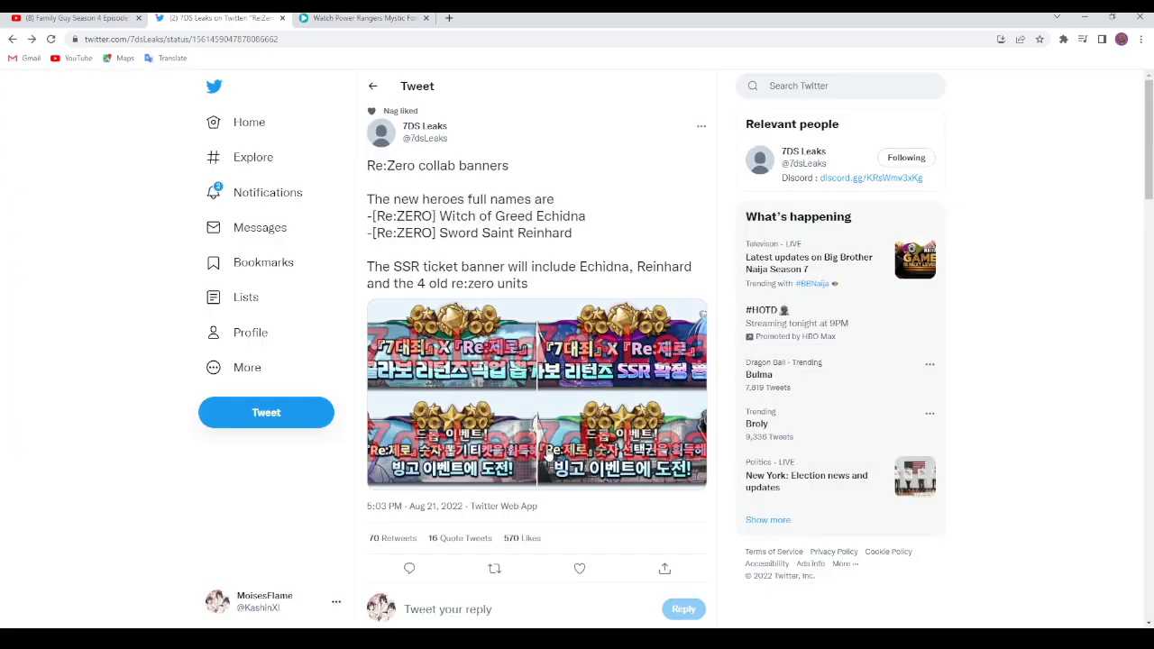
{"action": "scroll", "scroll_direction": "down", "scroll_amount": 3}
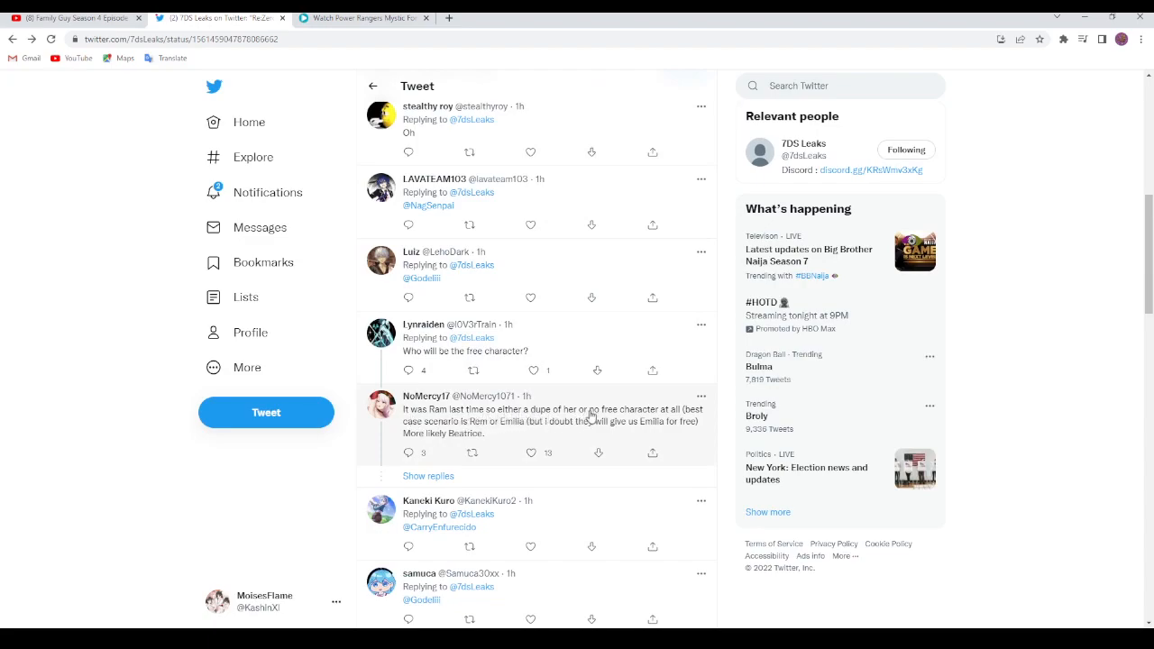
{"action": "mouse_move", "coordinate": [640, 422]}
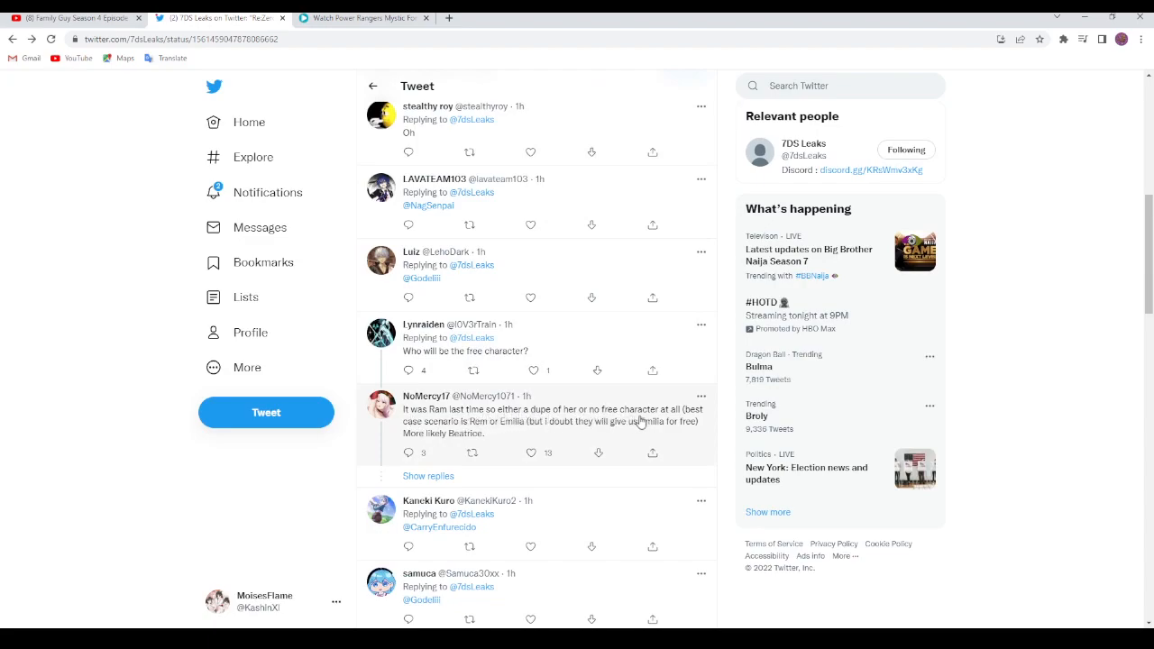
{"action": "scroll", "scroll_direction": "up", "scroll_amount": 3}
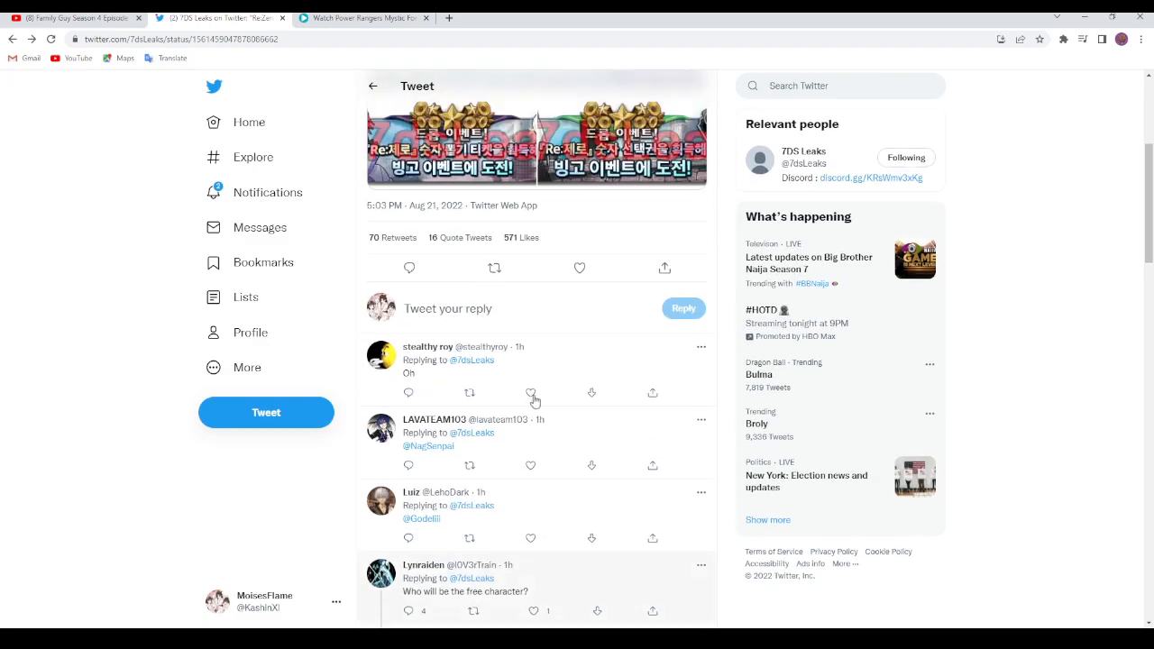
{"action": "scroll", "scroll_direction": "up", "scroll_amount": 3}
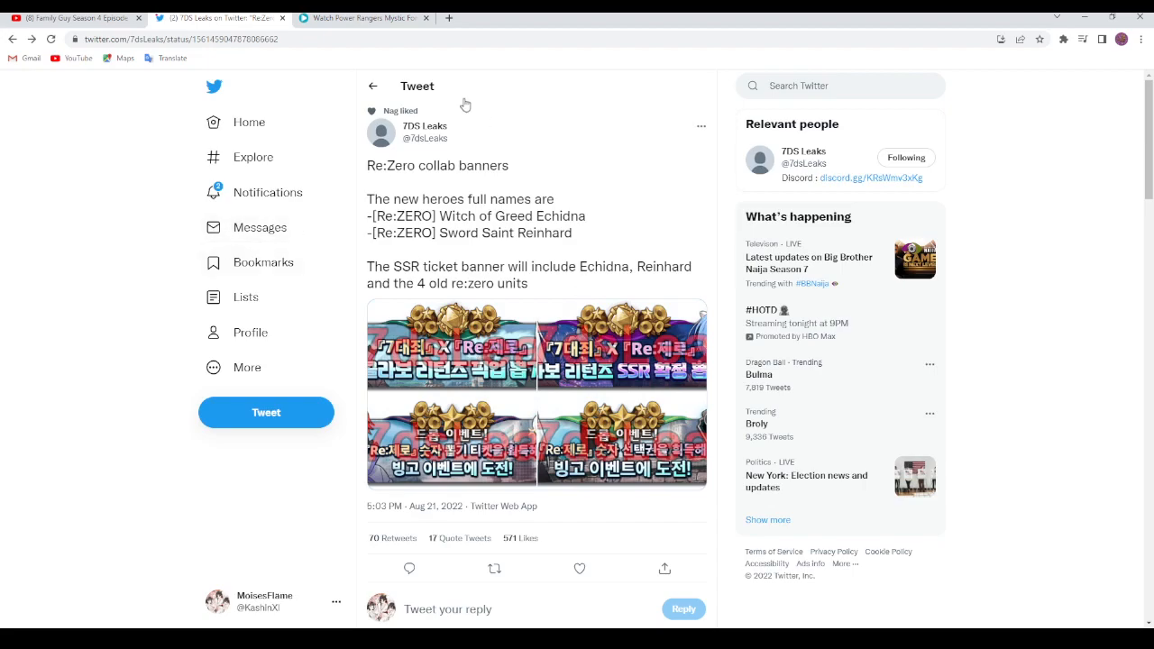
{"action": "mouse_move", "coordinate": [491, 195]}
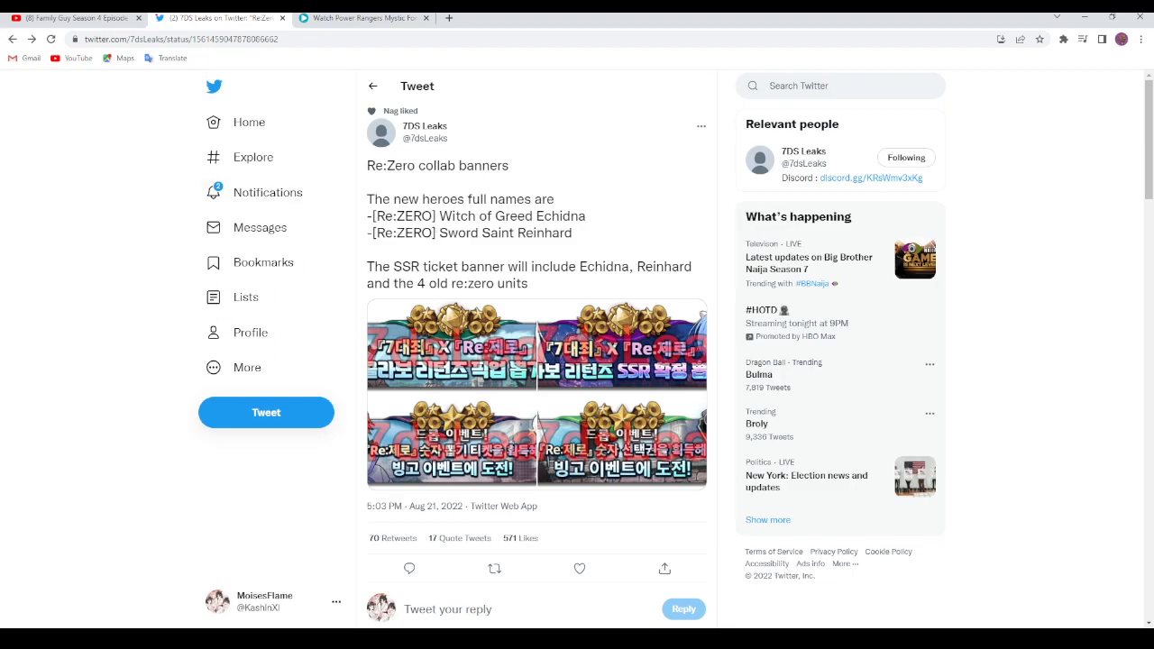
{"action": "mouse_move", "coordinate": [596, 436]}
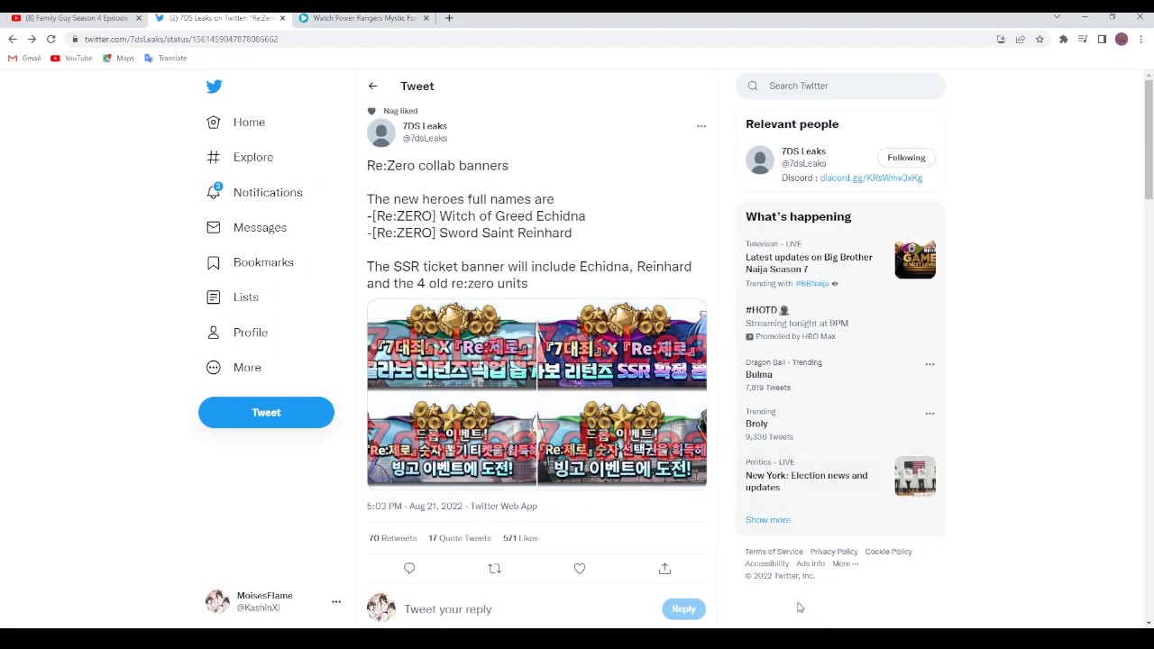
{"action": "mouse_move", "coordinate": [781, 580]}
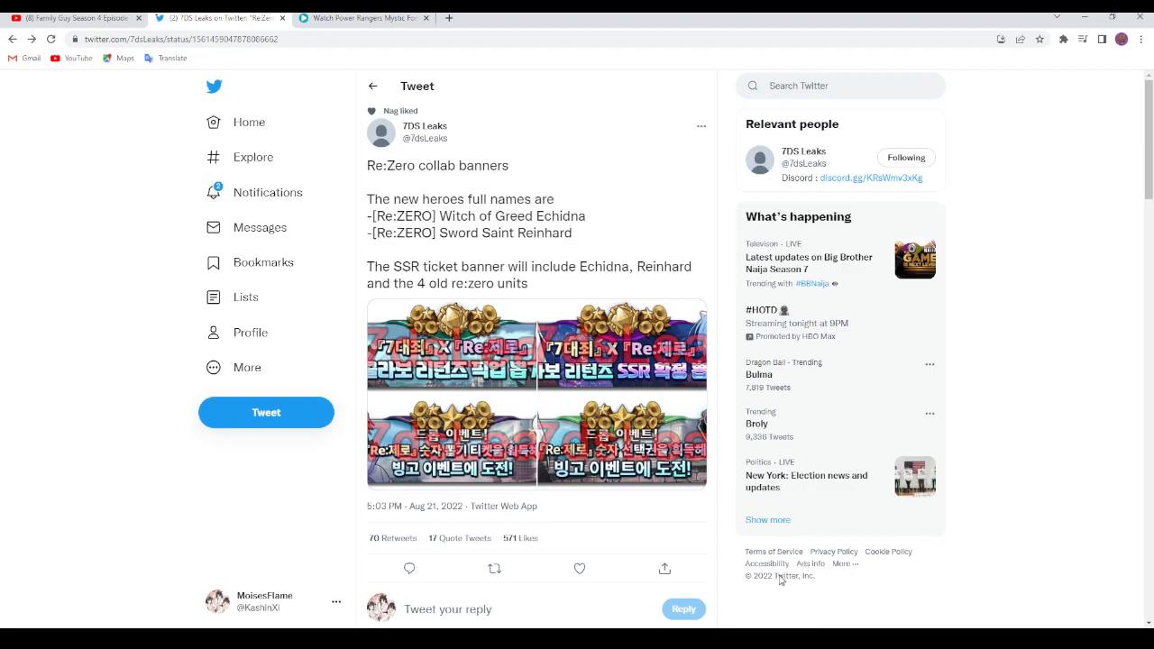